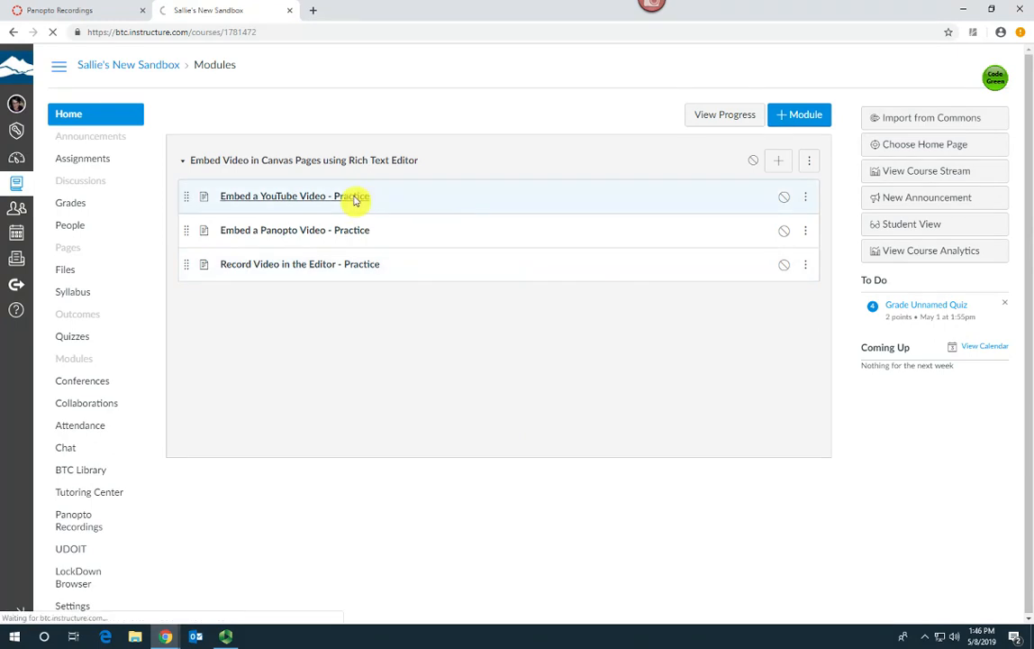
Open the 'Embed a YouTube Video - Practice' module item from the Modules page
{"action": "left_click", "coordinate": [273, 196]}
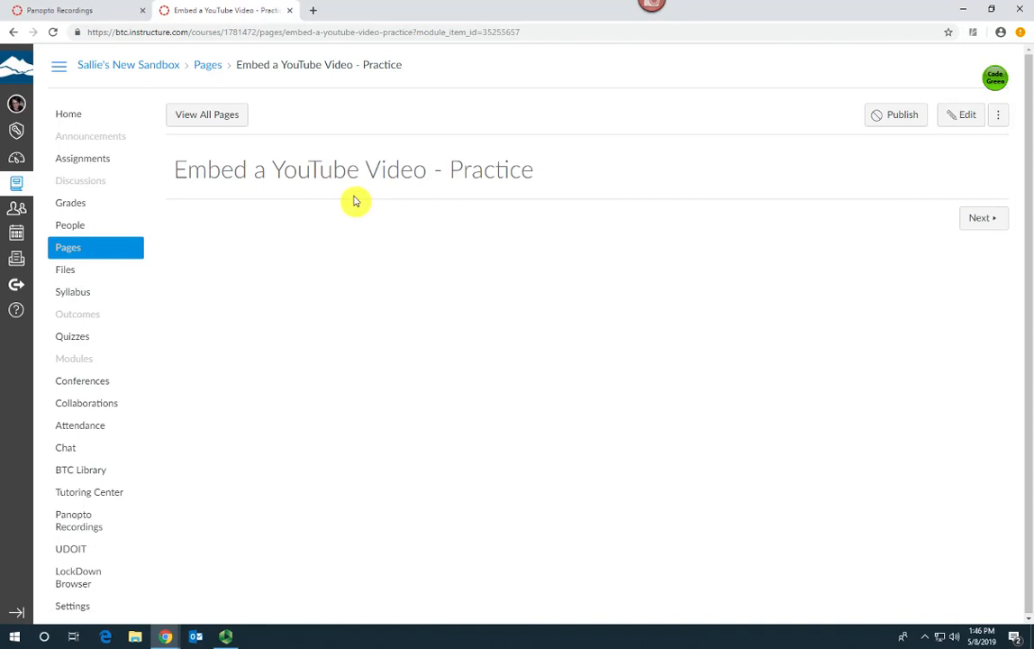
{"action": "mouse_move", "coordinate": [363, 195]}
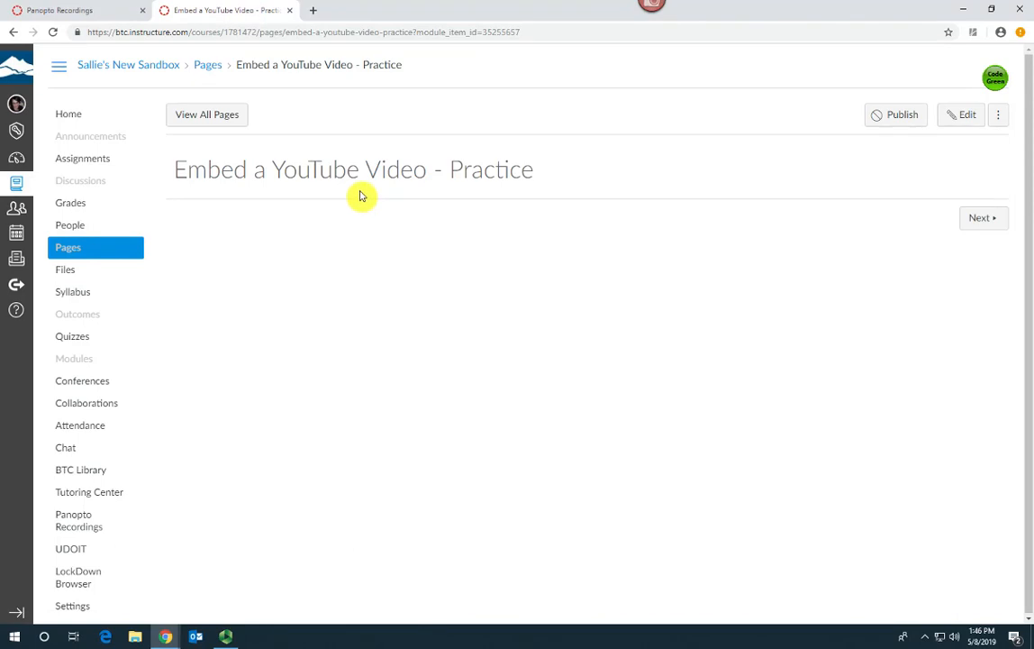
{"action": "mouse_move", "coordinate": [939, 124]}
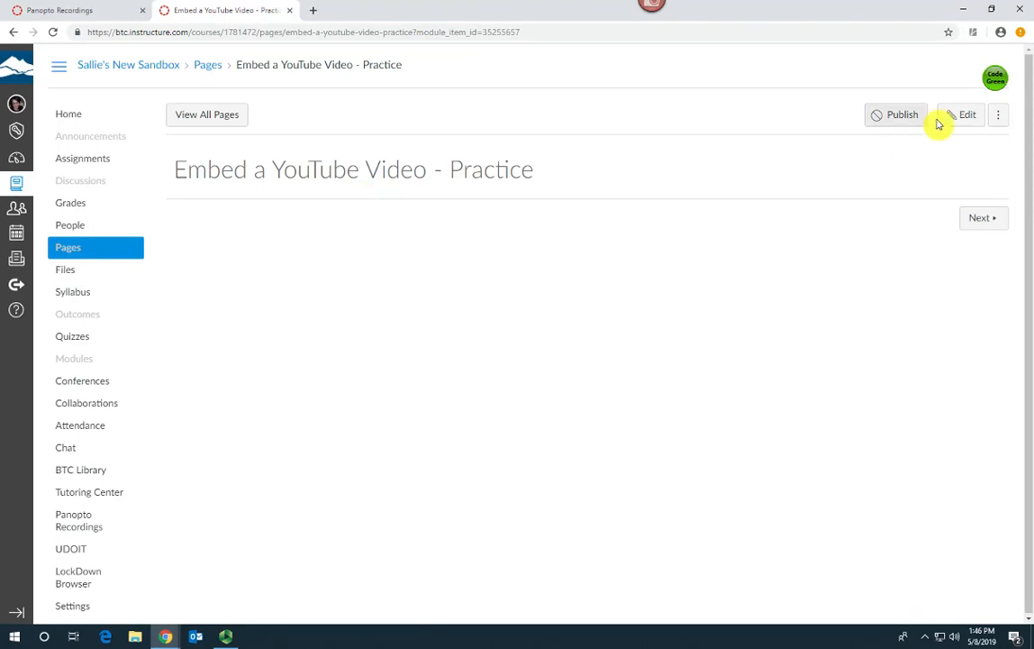
Edit the practice page and launch the YouTube tool from More External Tools
{"action": "left_click", "coordinate": [967, 114]}
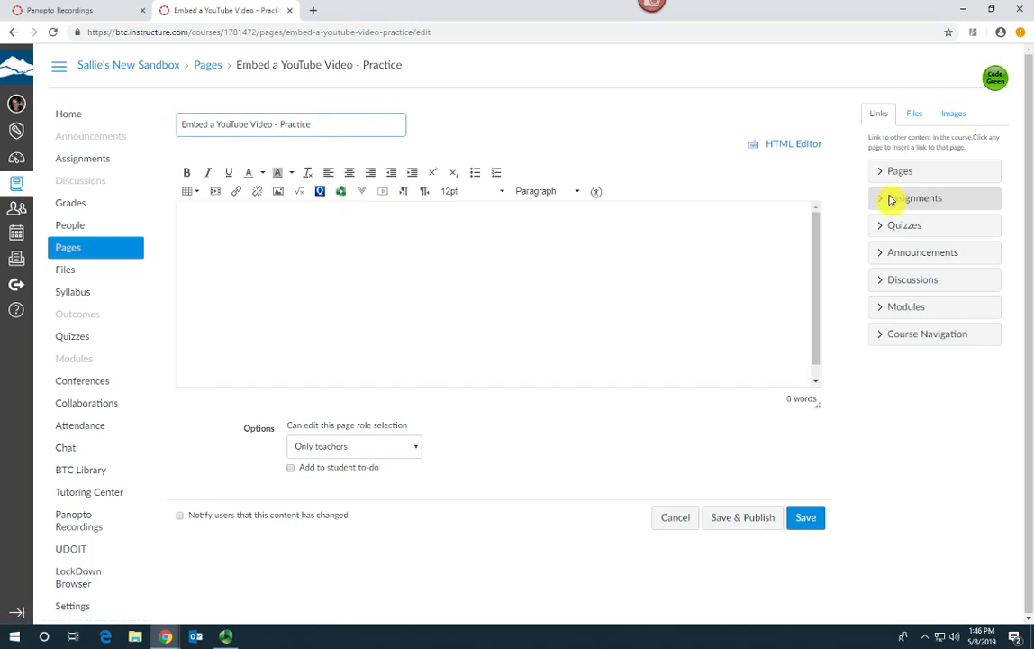
{"action": "mouse_move", "coordinate": [381, 124]}
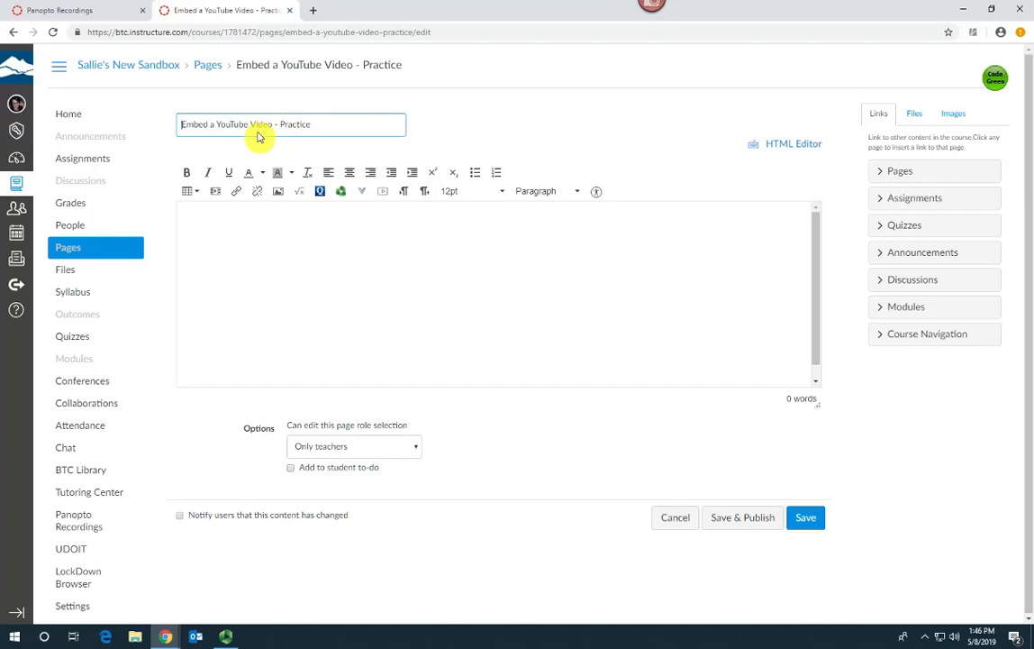
{"action": "mouse_move", "coordinate": [344, 191]}
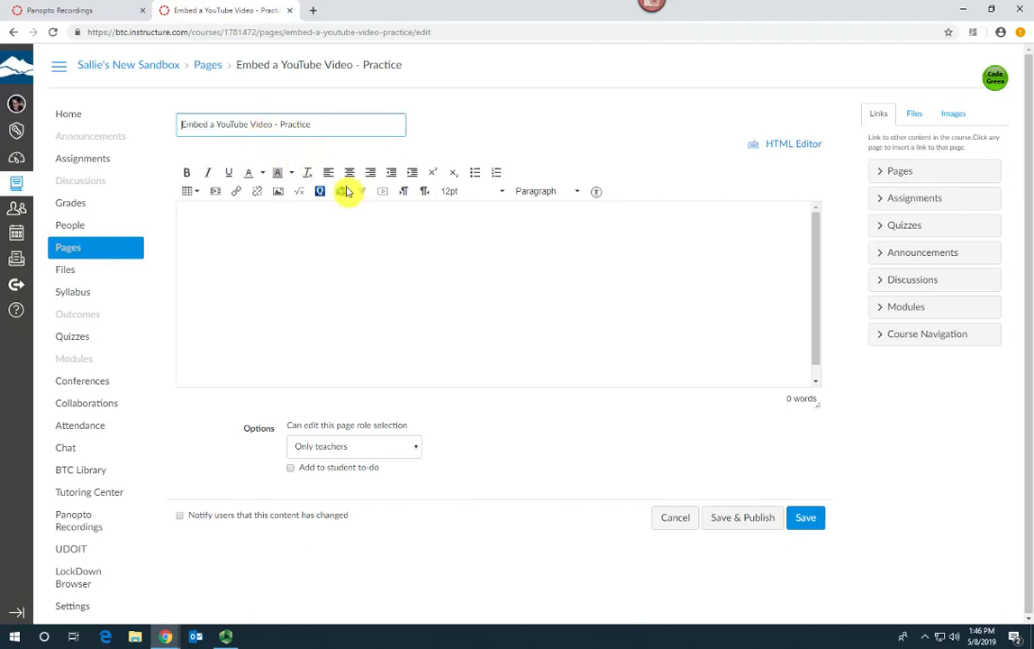
{"action": "mouse_move", "coordinate": [363, 191]}
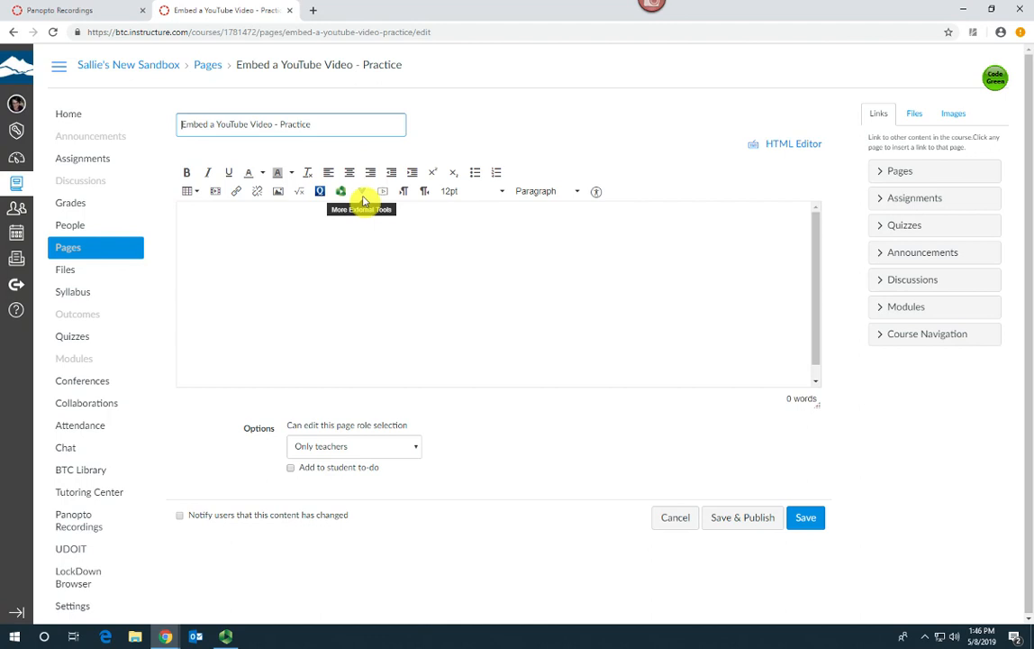
{"action": "mouse_move", "coordinate": [364, 201]}
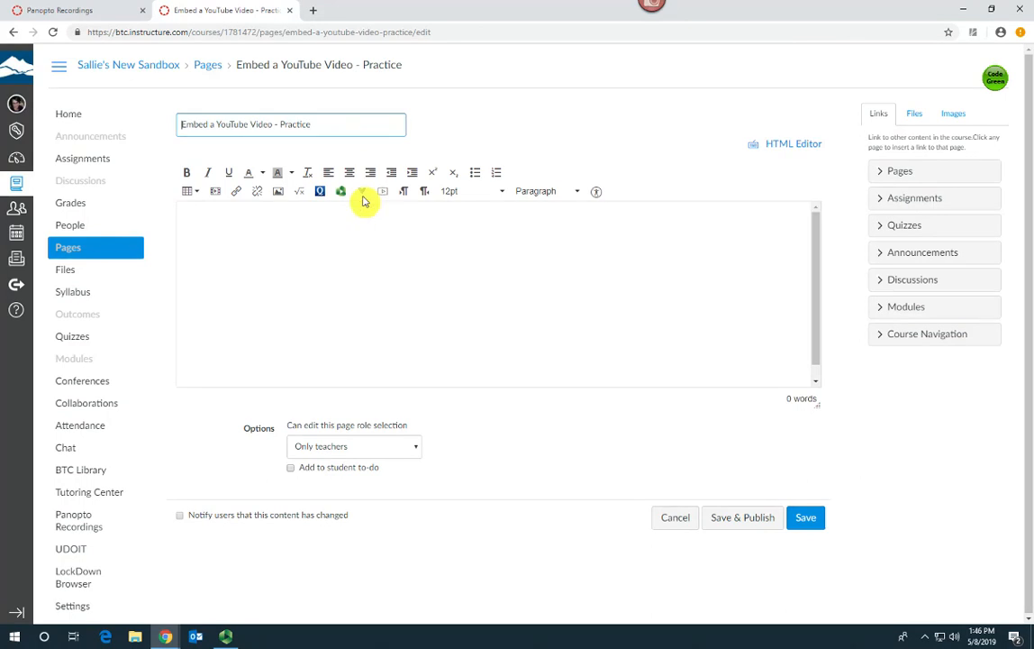
{"action": "left_click", "coordinate": [362, 191]}
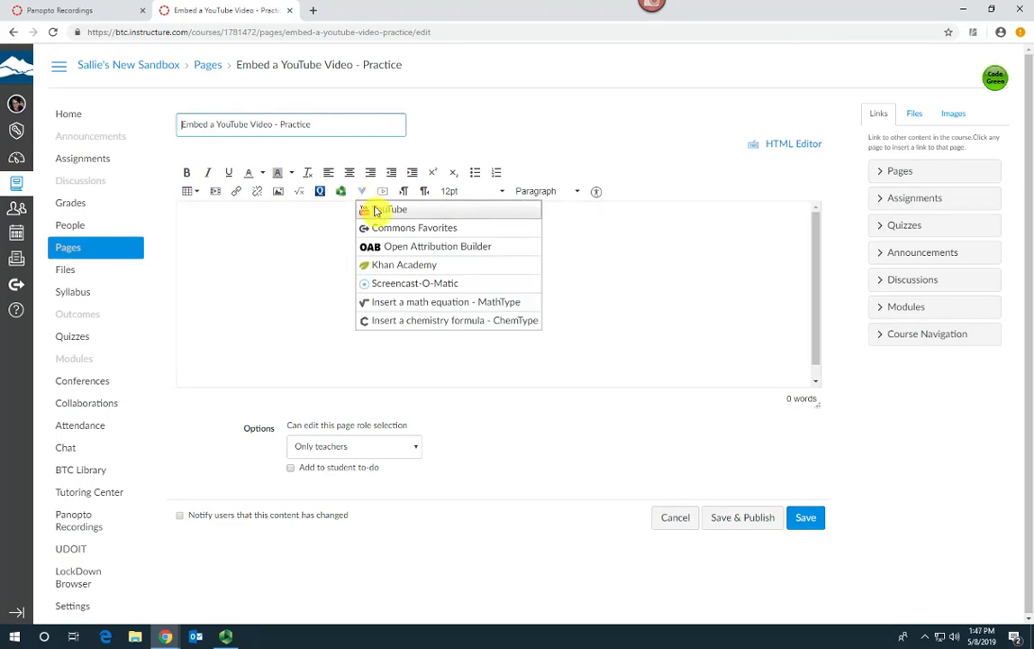
{"action": "mouse_move", "coordinate": [381, 213]}
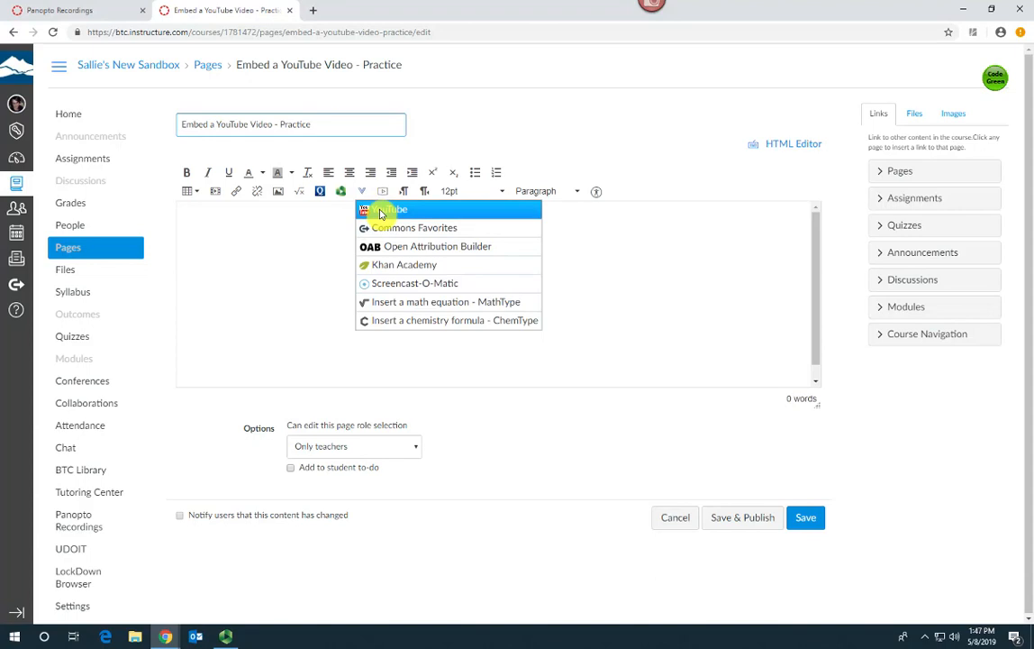
{"action": "left_click", "coordinate": [388, 209]}
{"action": "type", "text": "change a tire"}
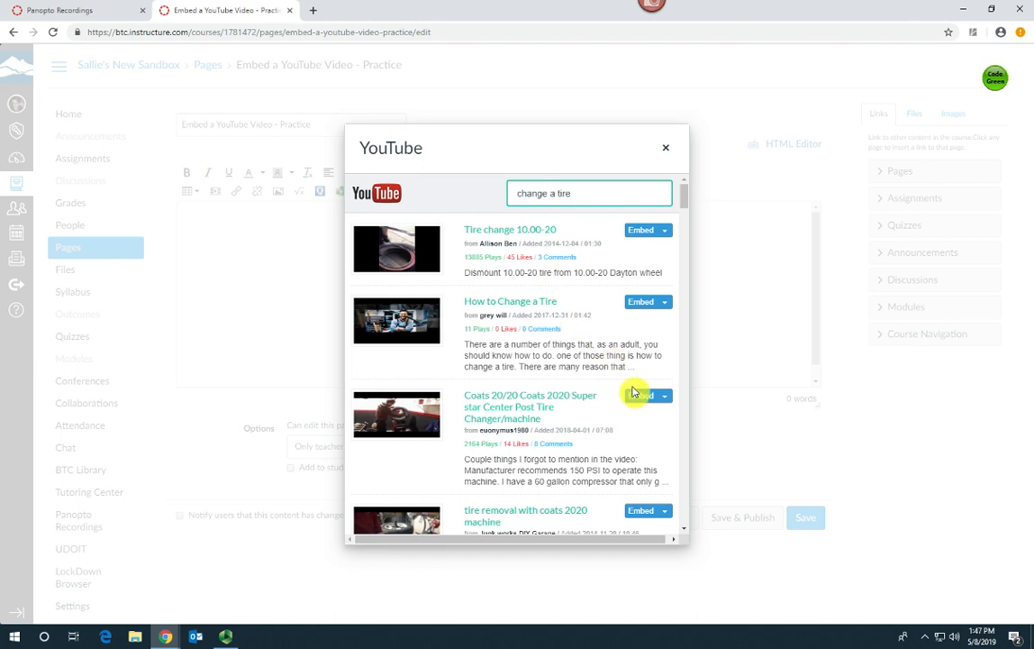
{"action": "mouse_move", "coordinate": [640, 513]}
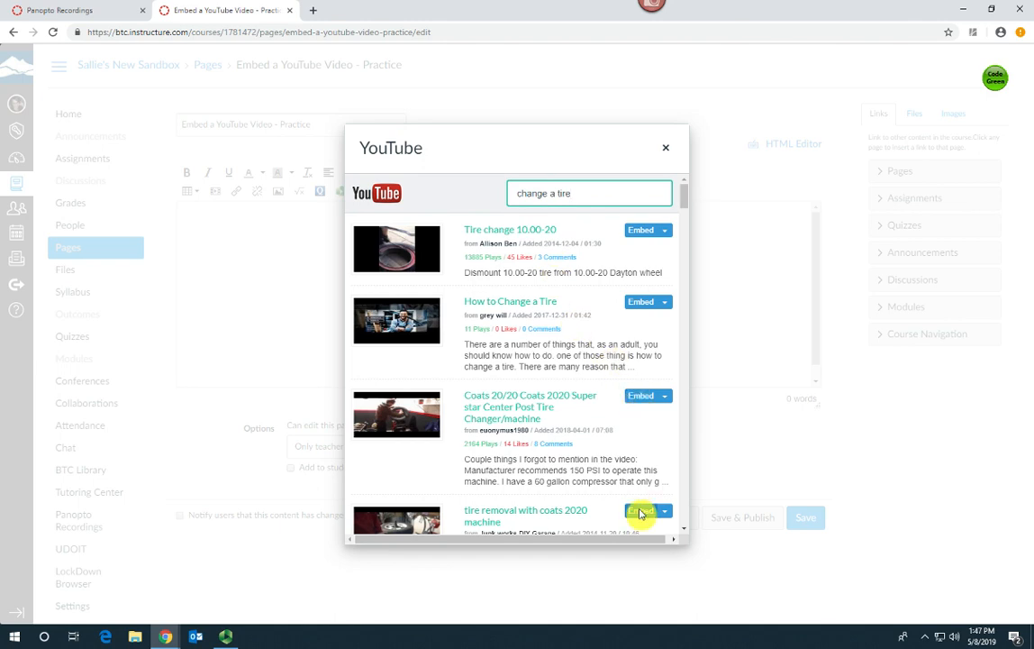
Embed the 'tire removal with coats 2020 machine' video from the 'change a tire' results
{"action": "left_click", "coordinate": [640, 511]}
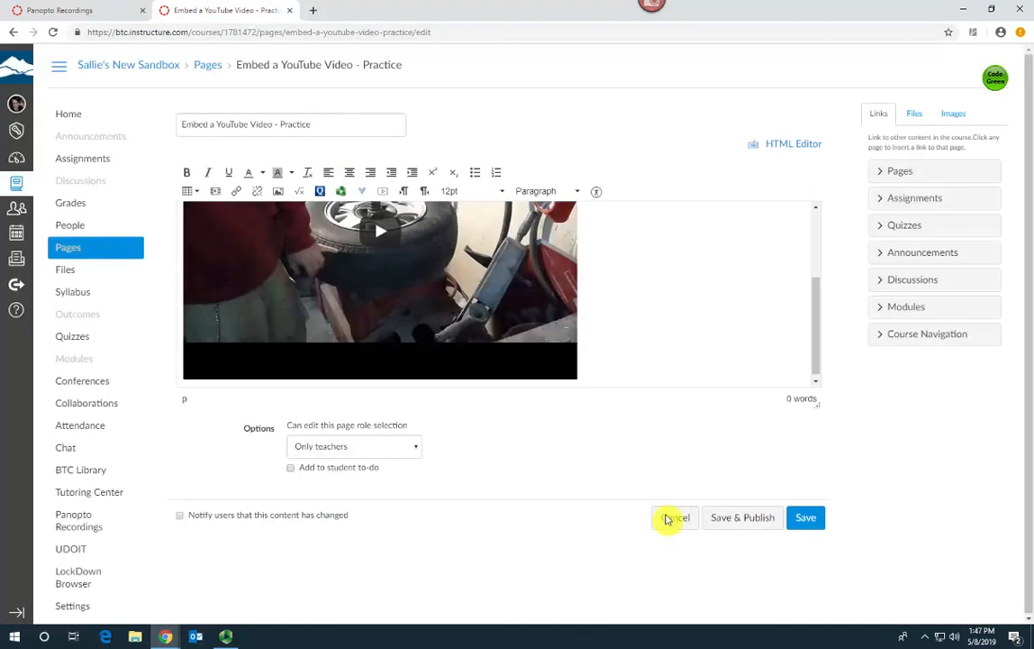
{"action": "mouse_move", "coordinate": [813, 528]}
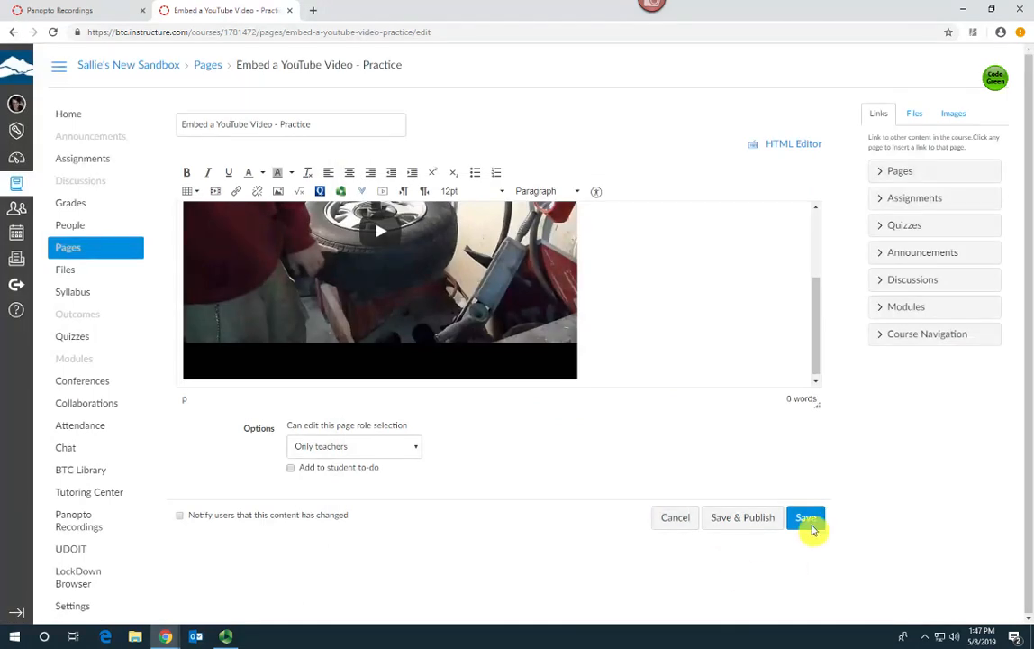
Save the practice page with the embedded tire removal video
{"action": "left_click", "coordinate": [806, 517]}
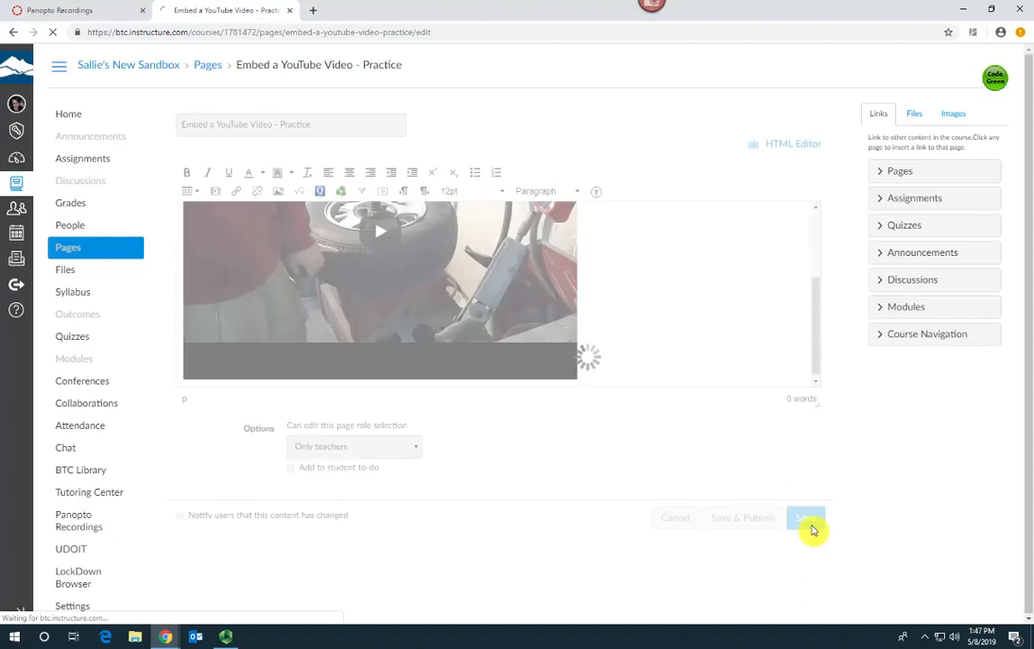
{"action": "left_click", "coordinate": [805, 517]}
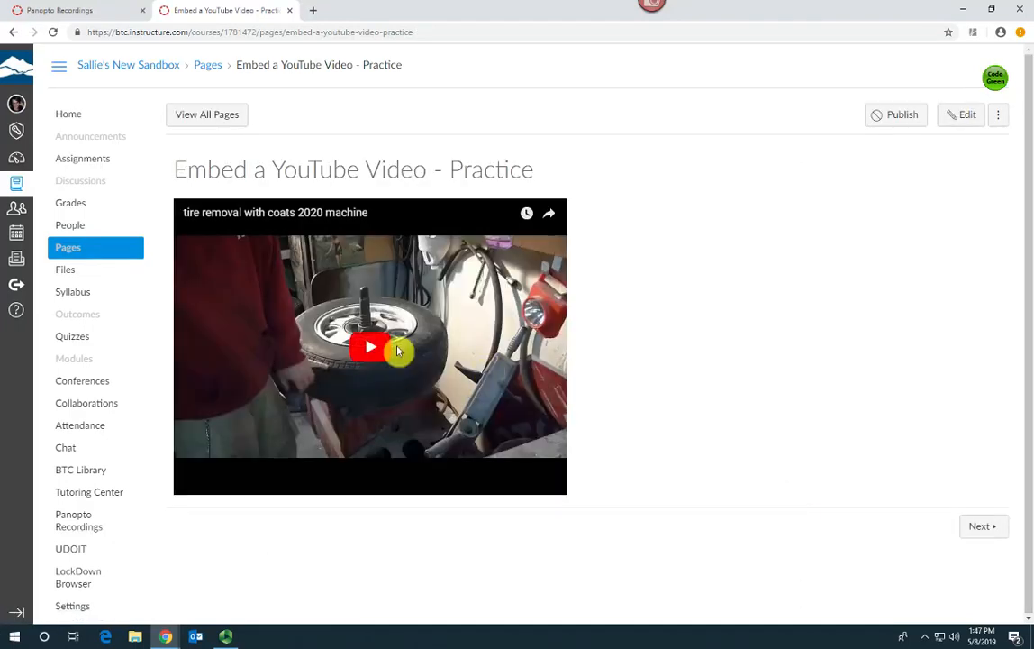
{"action": "left_click", "coordinate": [370, 346]}
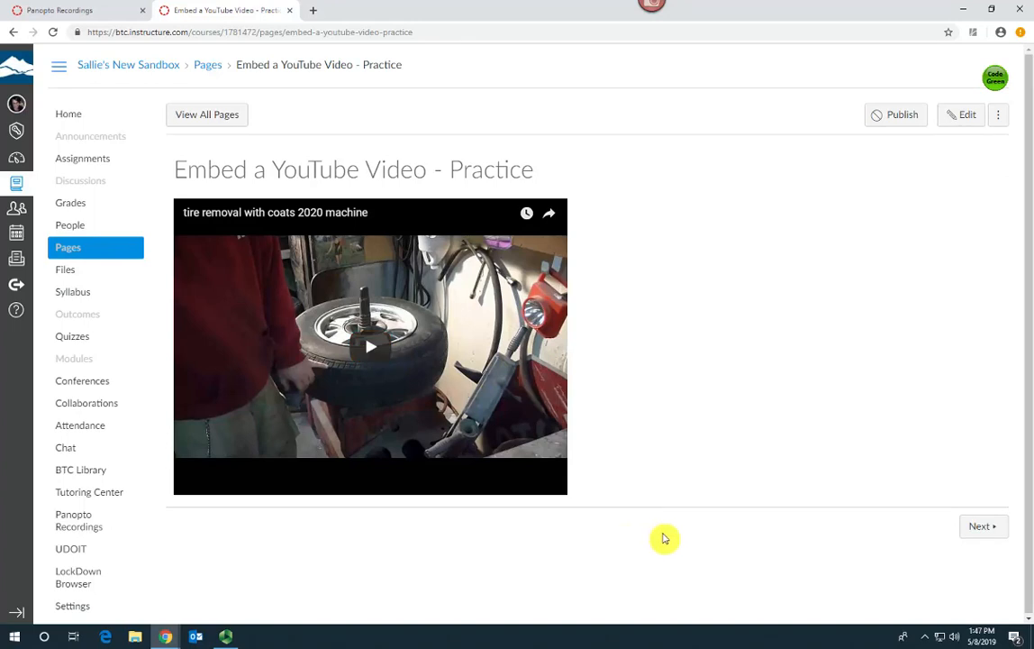